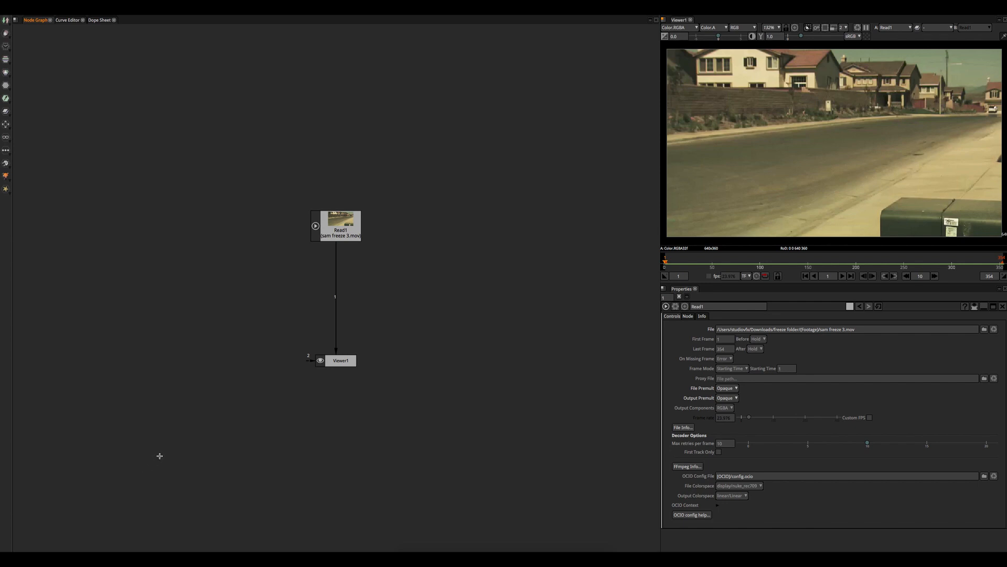
mouse_move(177, 435)
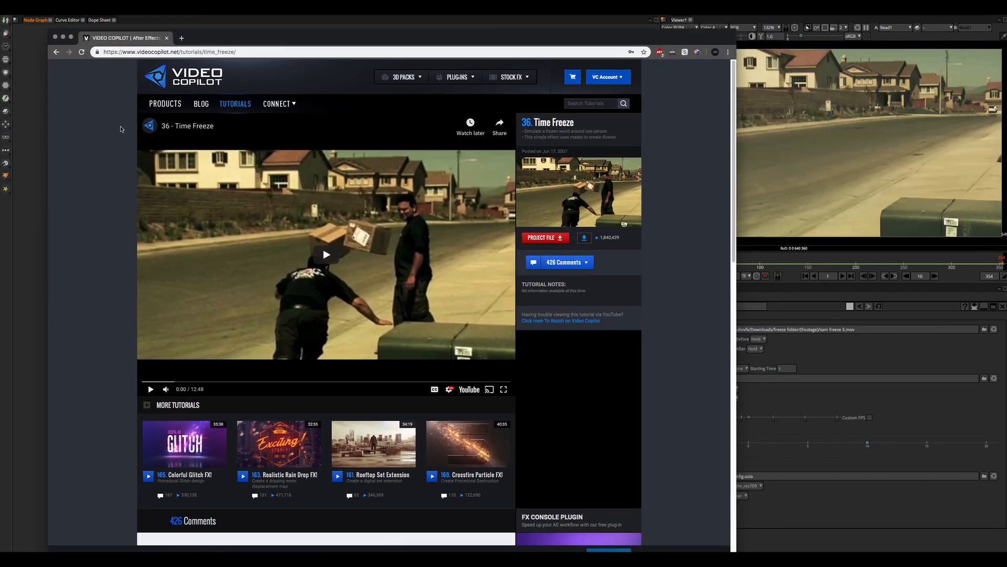
mouse_move(433, 208)
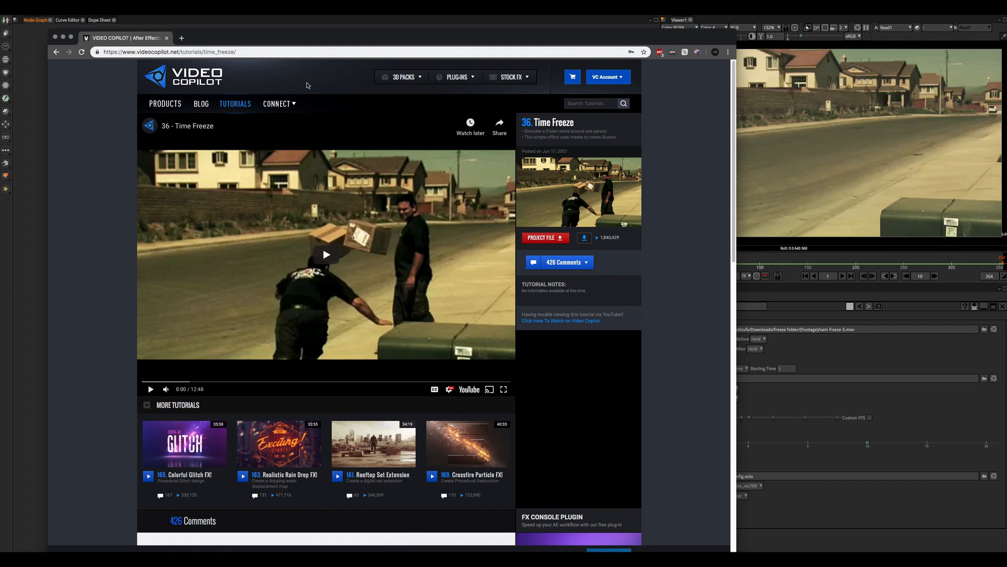
mouse_move(571, 180)
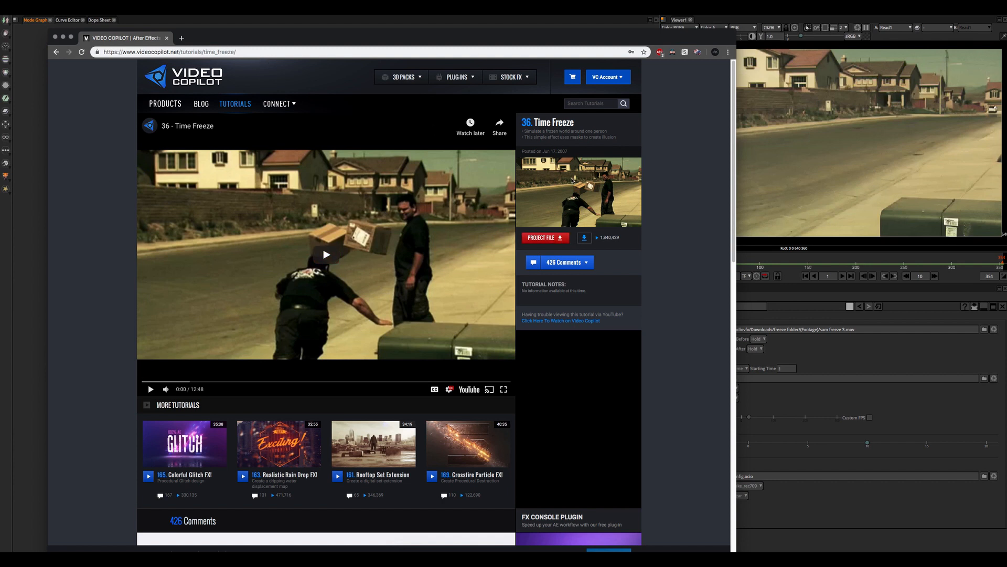
mouse_move(151, 100)
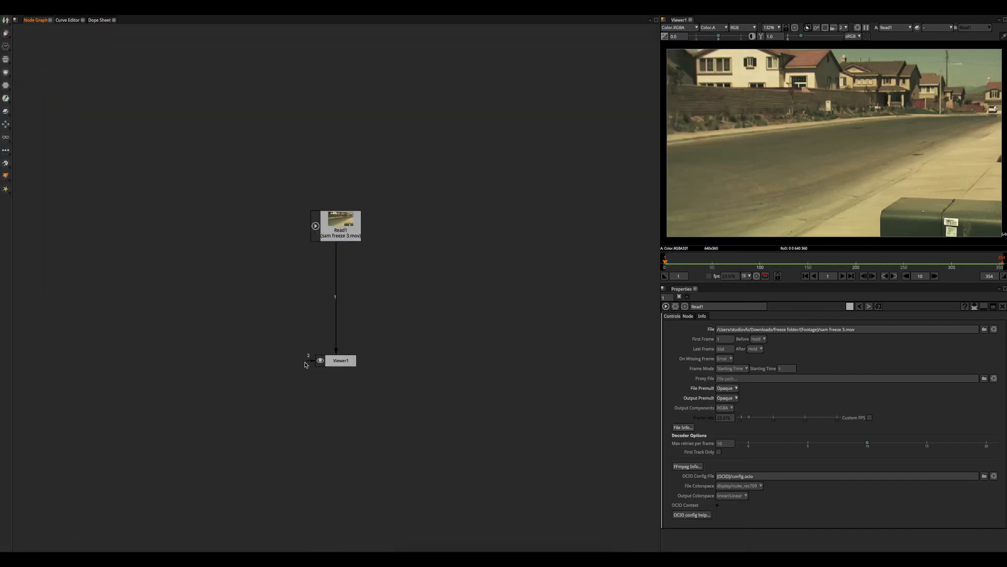
mouse_move(331, 371)
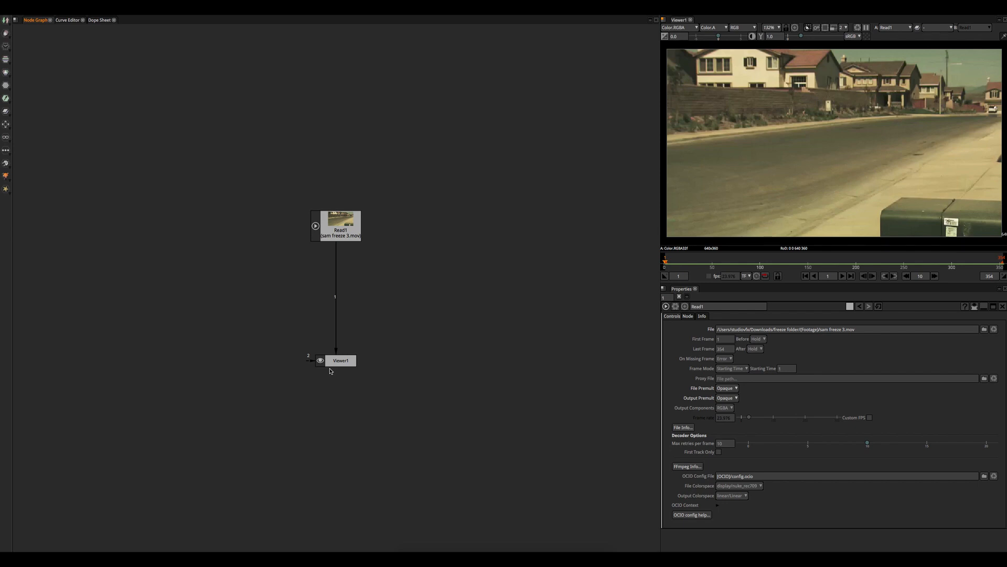
mouse_move(316, 372)
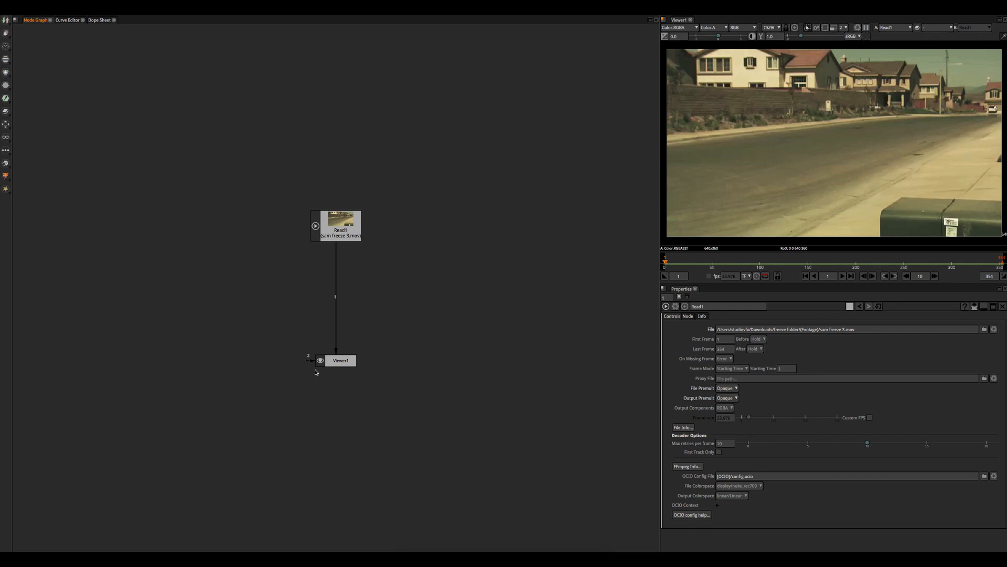
mouse_move(317, 377)
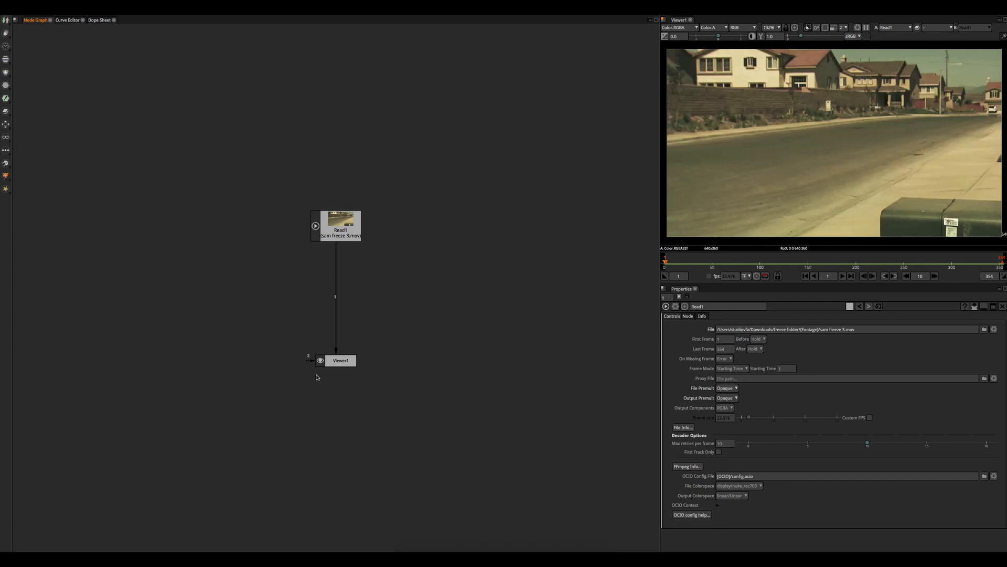
mouse_move(330, 322)
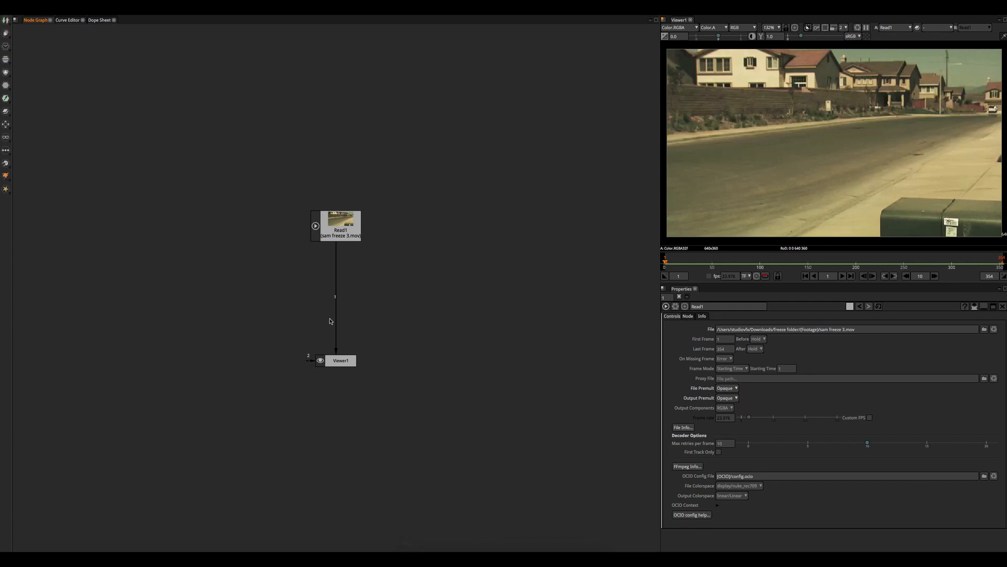
mouse_move(341, 339)
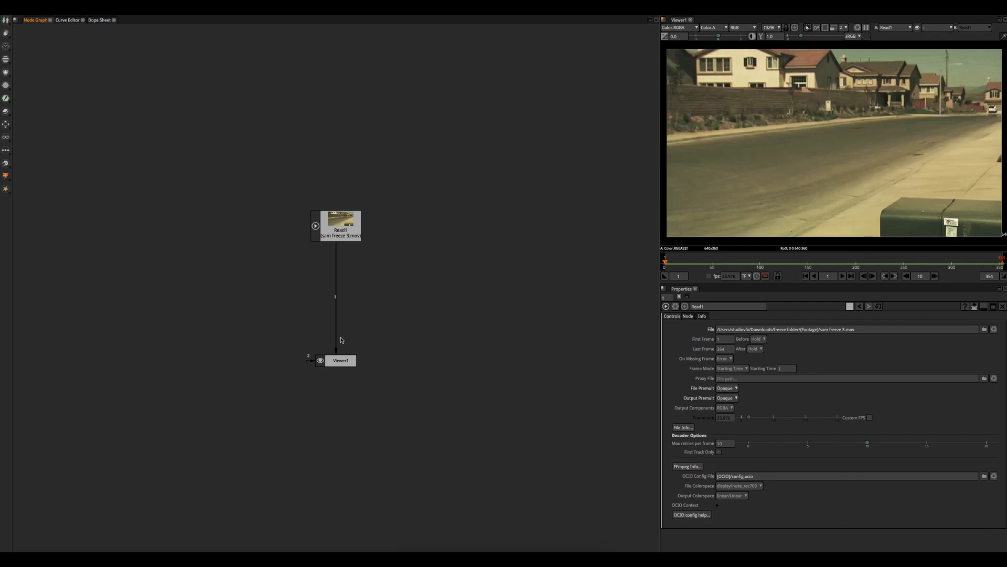
mouse_move(267, 244)
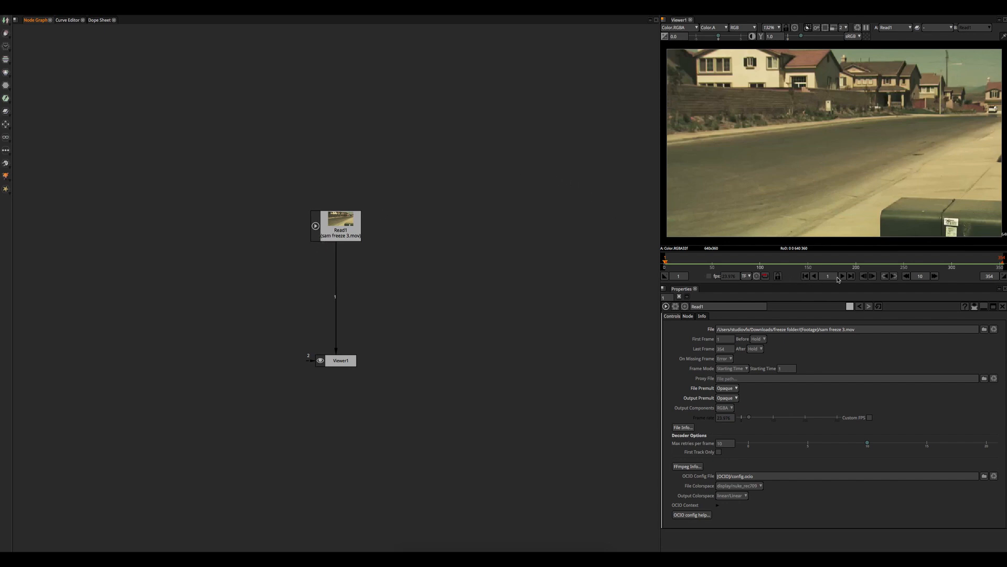
click(841, 276)
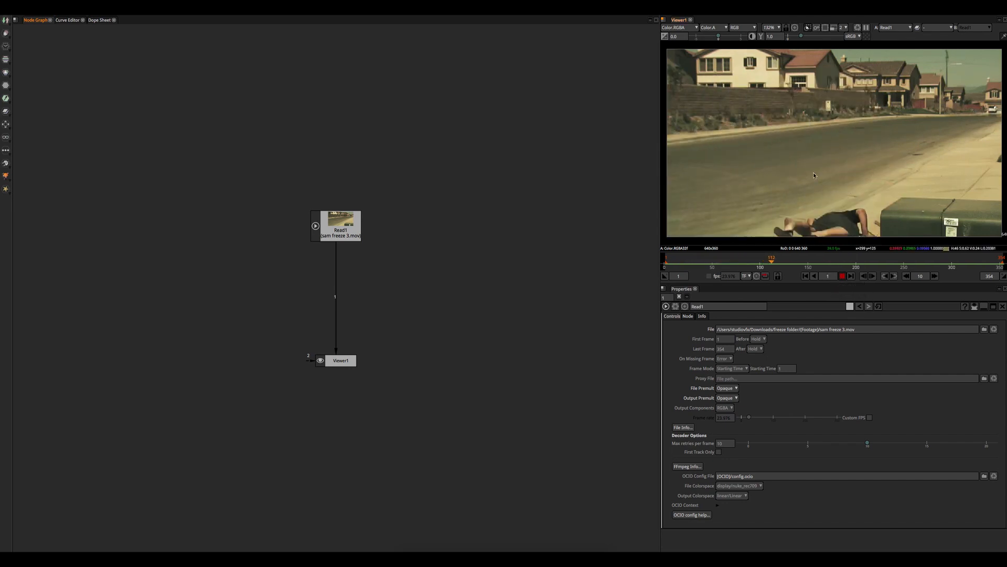
click(816, 263)
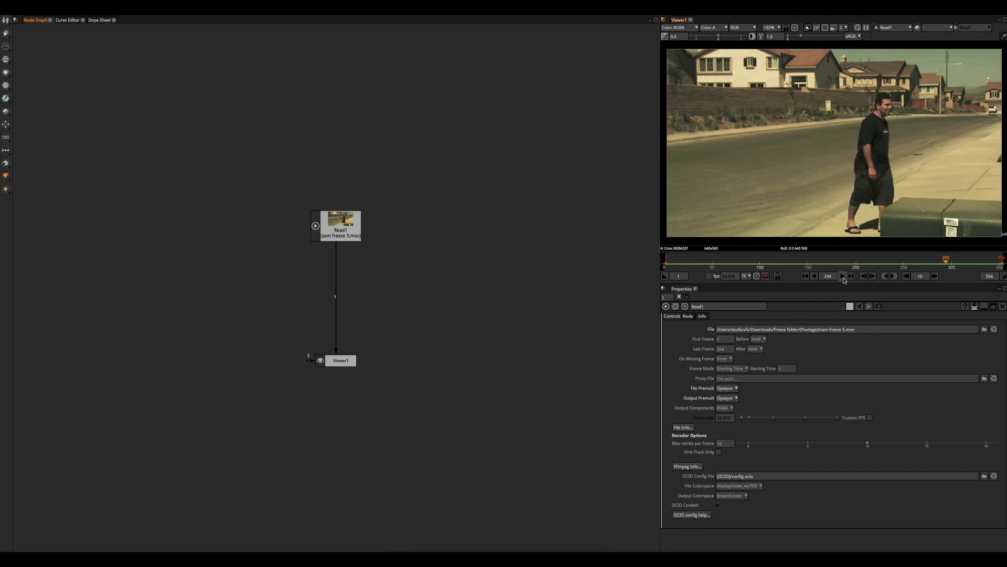
click(805, 276)
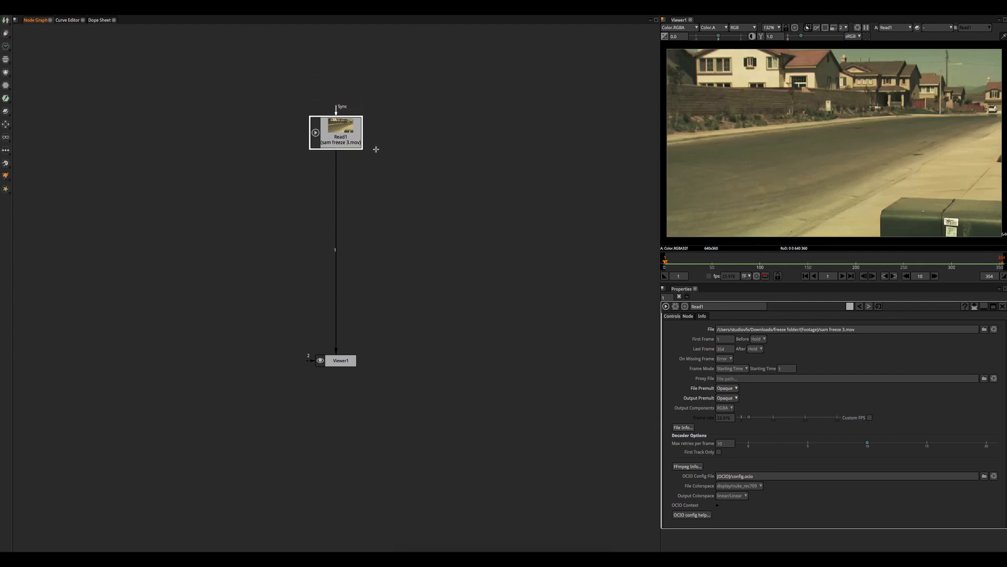
Add a FrameHold node and arrange it directly below the Read1 freeze clip
text(fram)
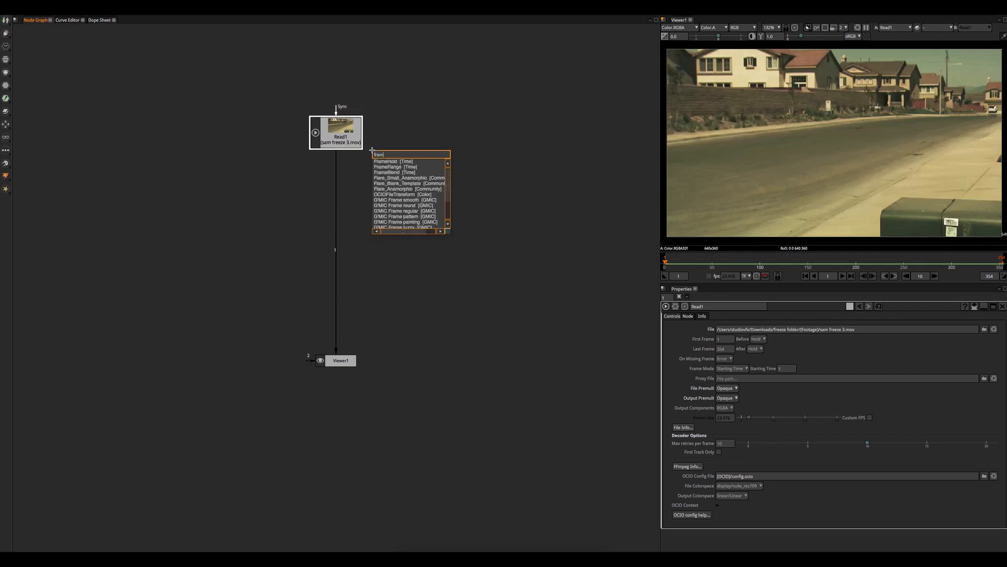
click(391, 162)
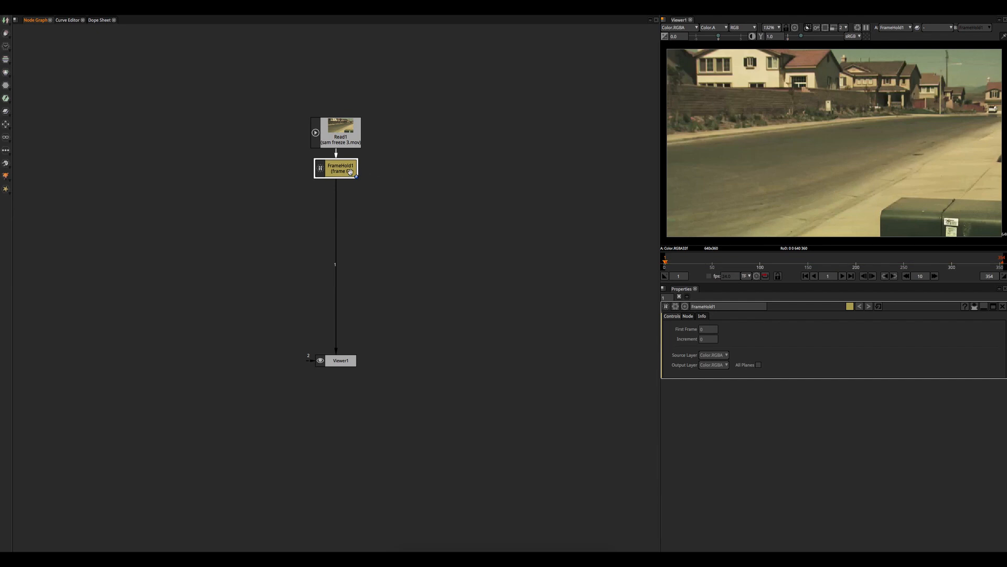
drag(336, 168, 281, 291)
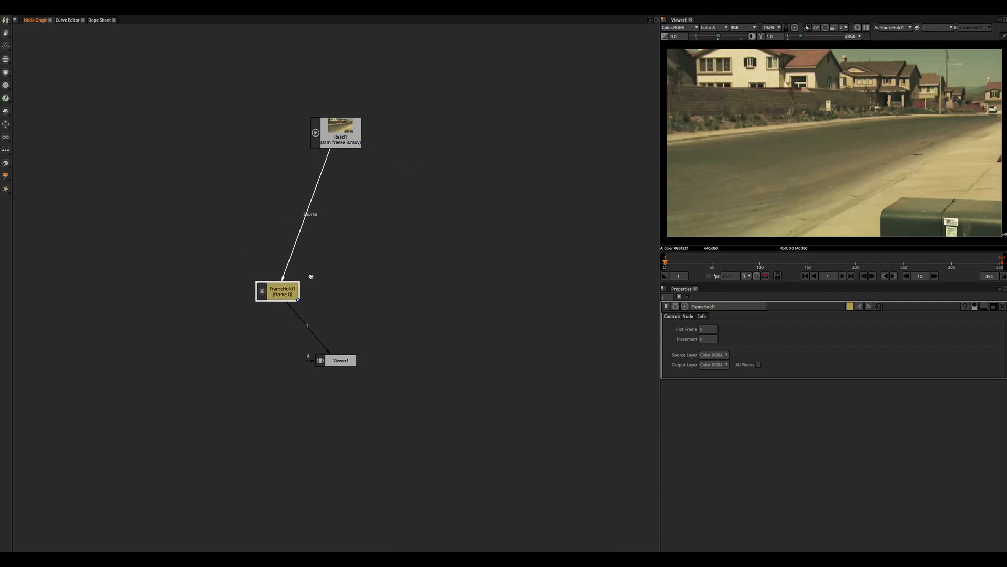
drag(281, 290, 267, 296)
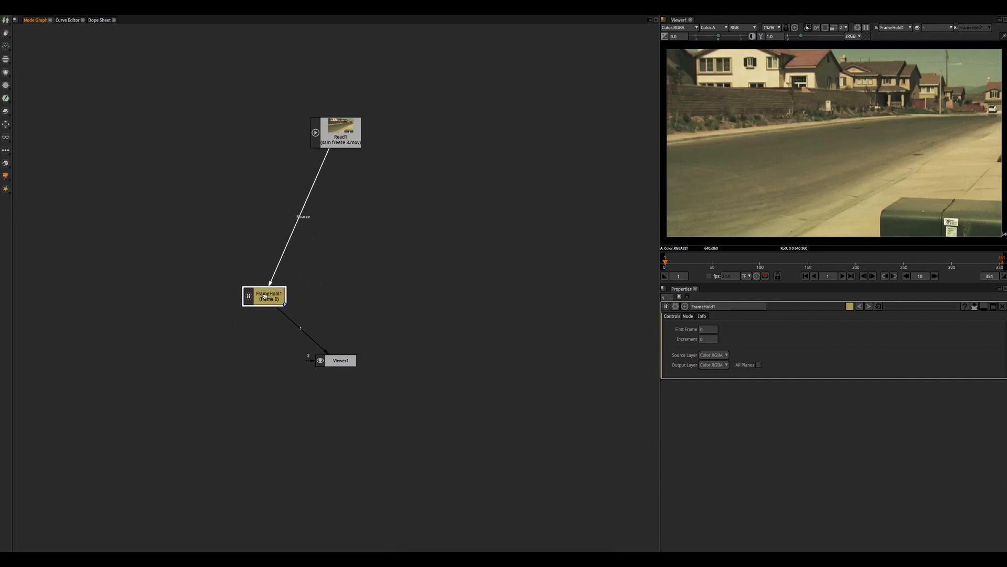
drag(335, 133, 265, 153)
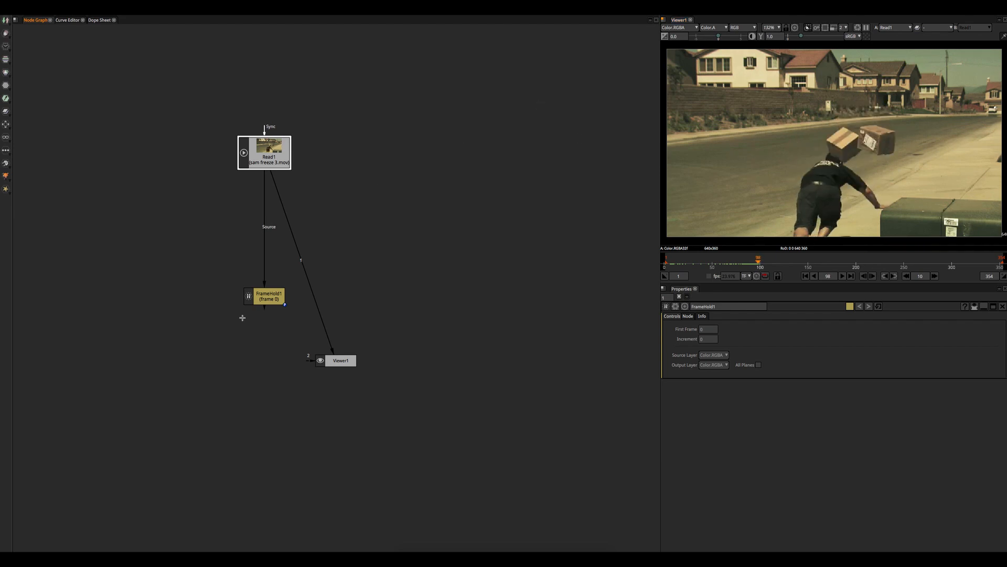
Feed FrameHold1 into Viewer1 and play back to check the frozen frame 98
click(707, 328)
text(98)
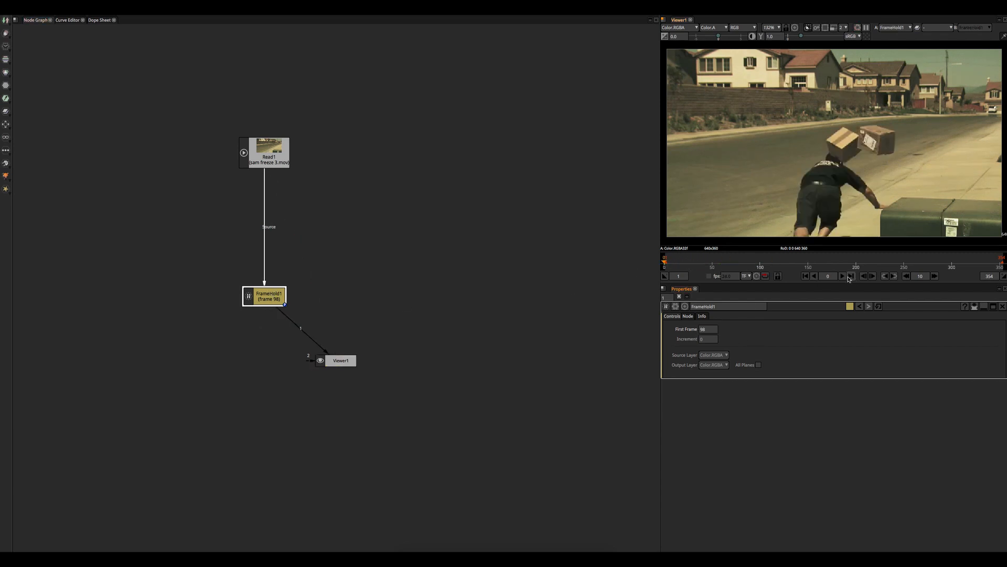
click(842, 276)
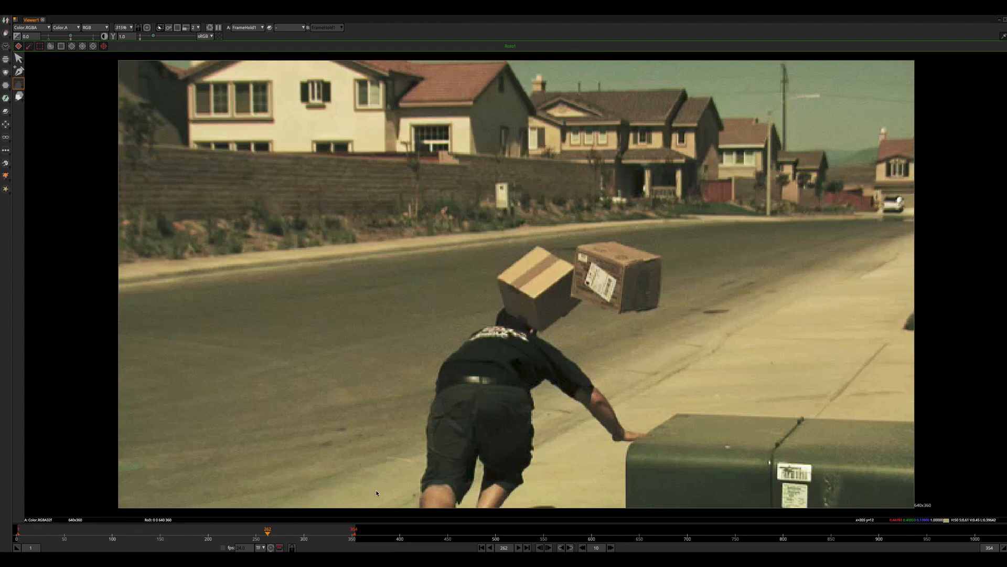
mouse_move(538, 262)
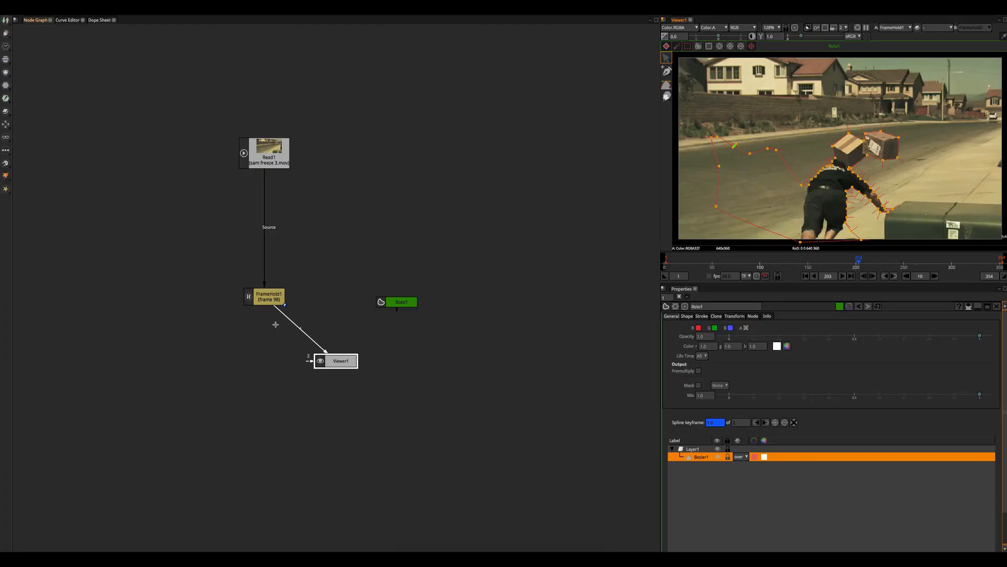
mouse_move(297, 234)
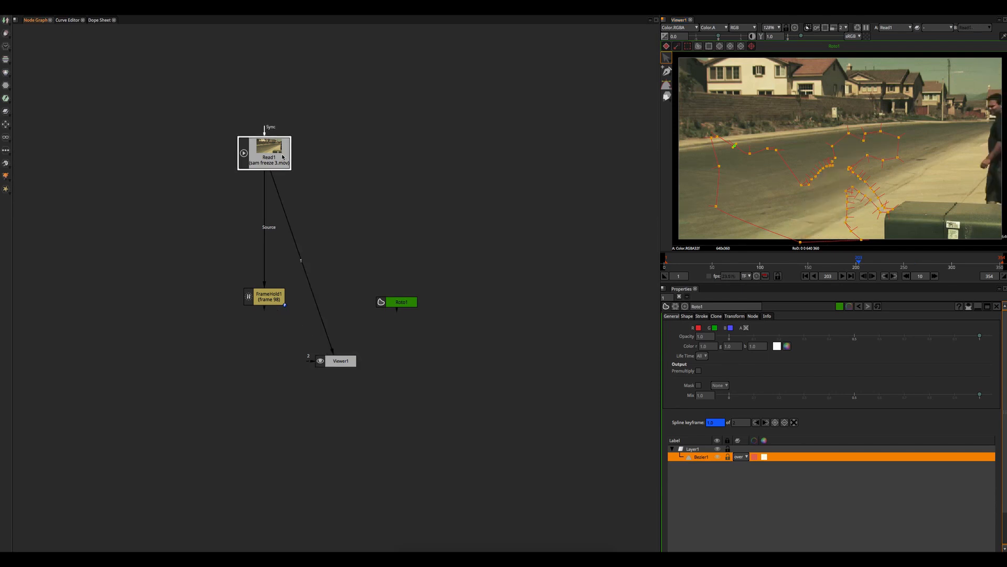
mouse_move(382, 191)
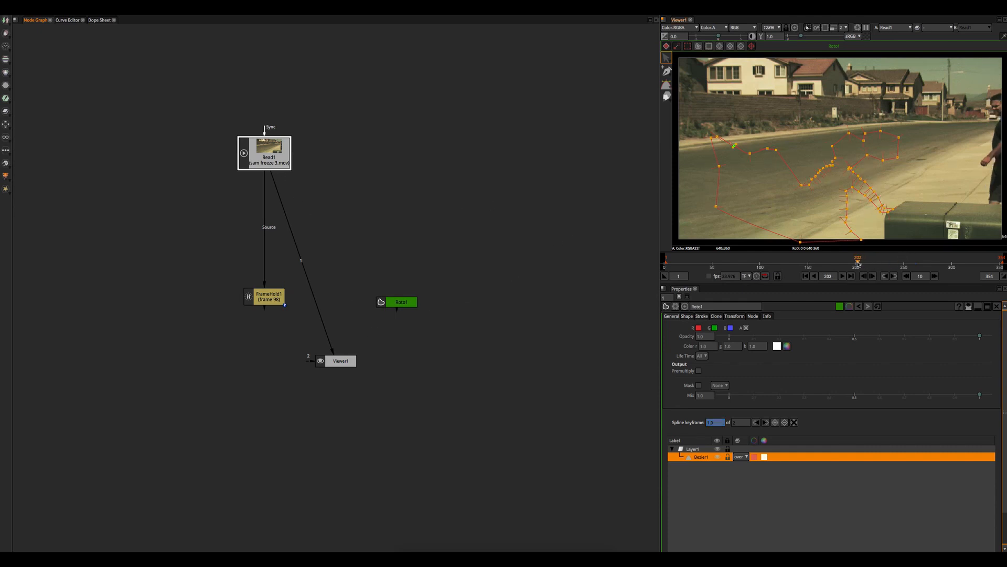
Scrub the timeline to check the roto shape stays clear of the walking man
drag(857, 261, 828, 262)
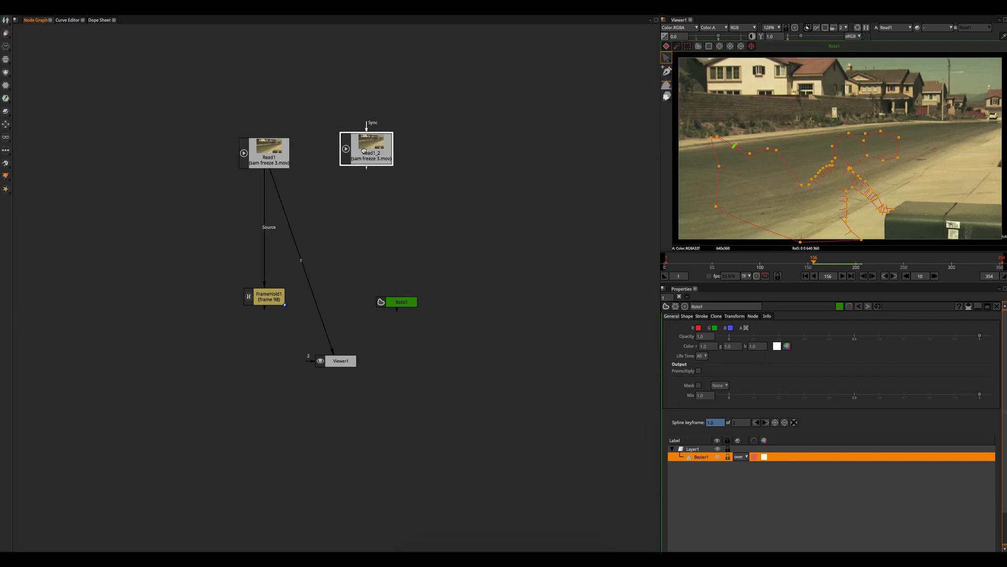
Set the duplicated Read1_2 clip to start at frame 156 and check a later frame
click(367, 149)
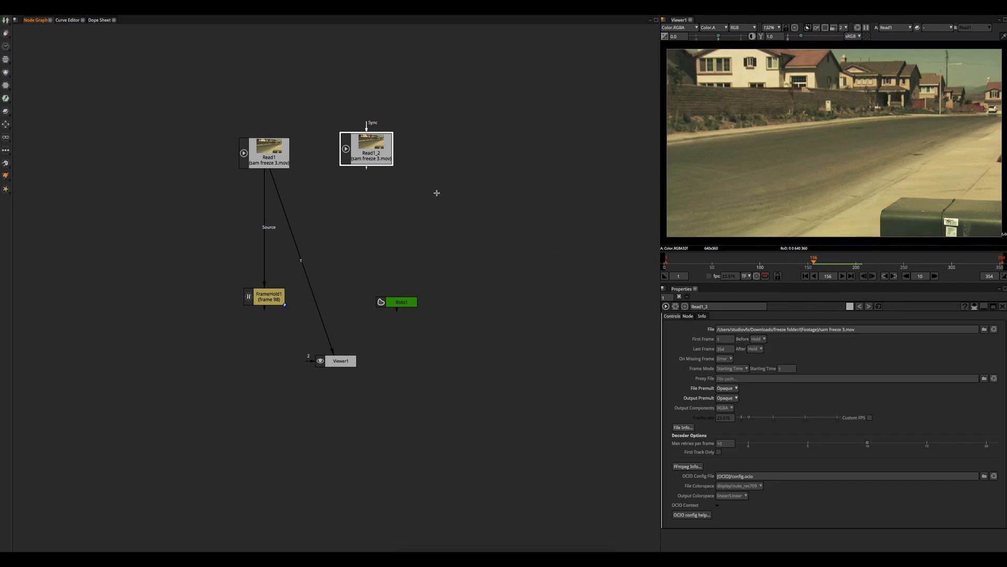
click(724, 338)
text(56)
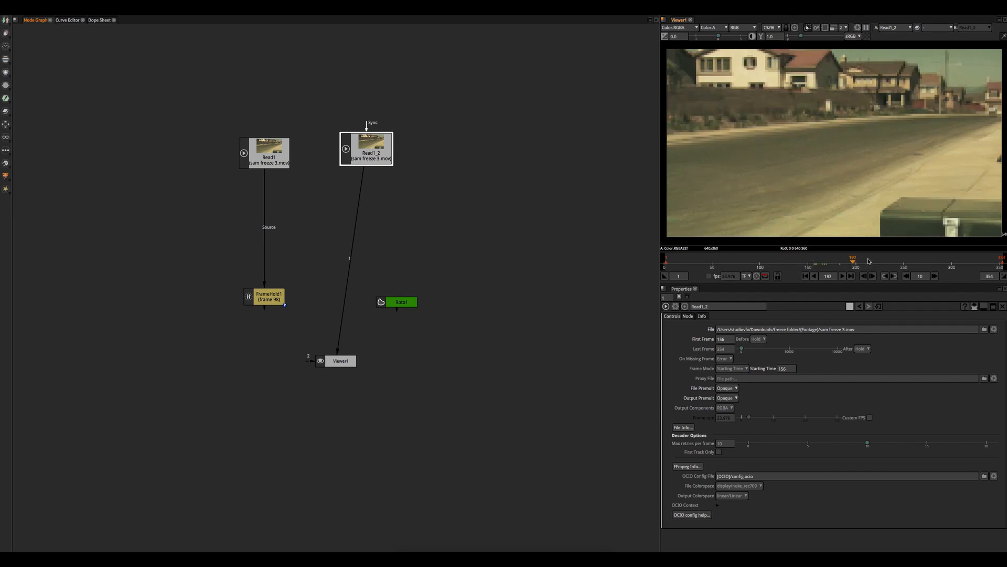
click(787, 259)
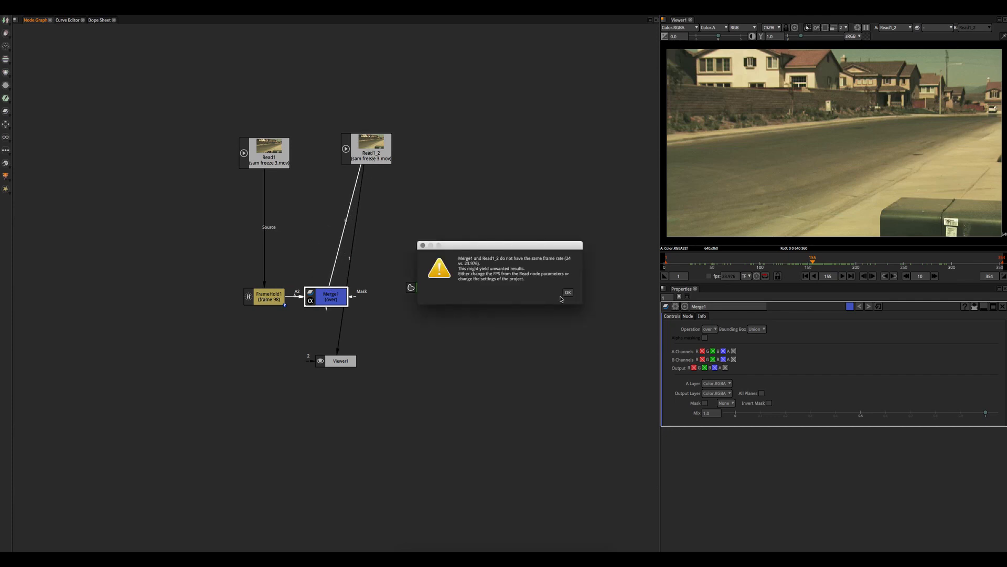
Dismiss the frame-rate warning and wire Merge2's clips into Merge1's B input
click(568, 291)
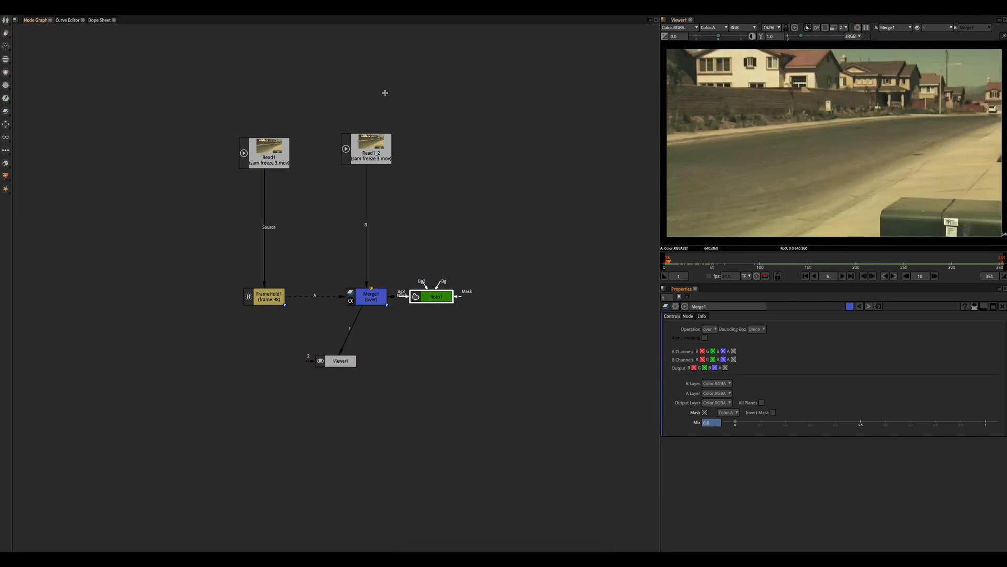
click(268, 155)
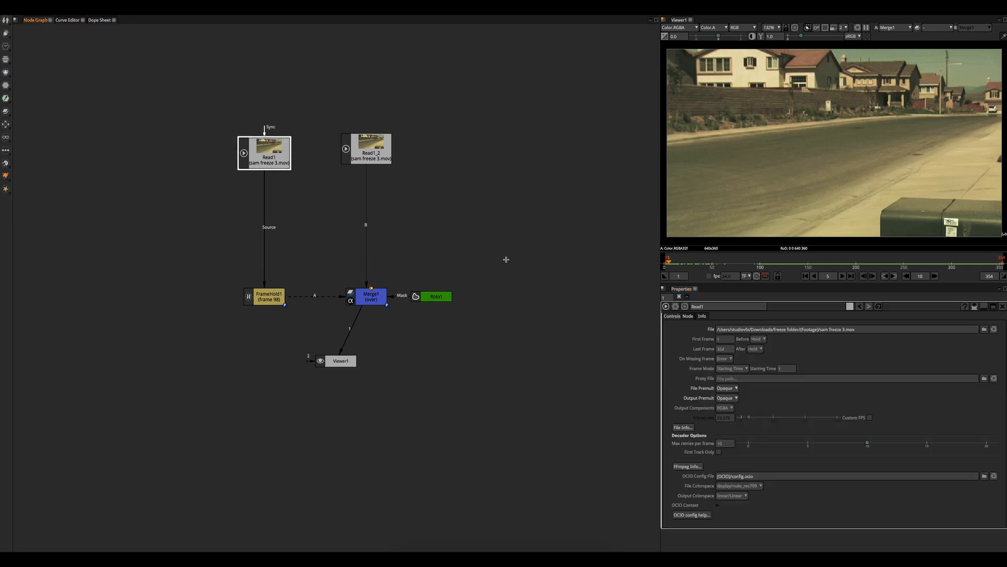
mouse_move(268, 175)
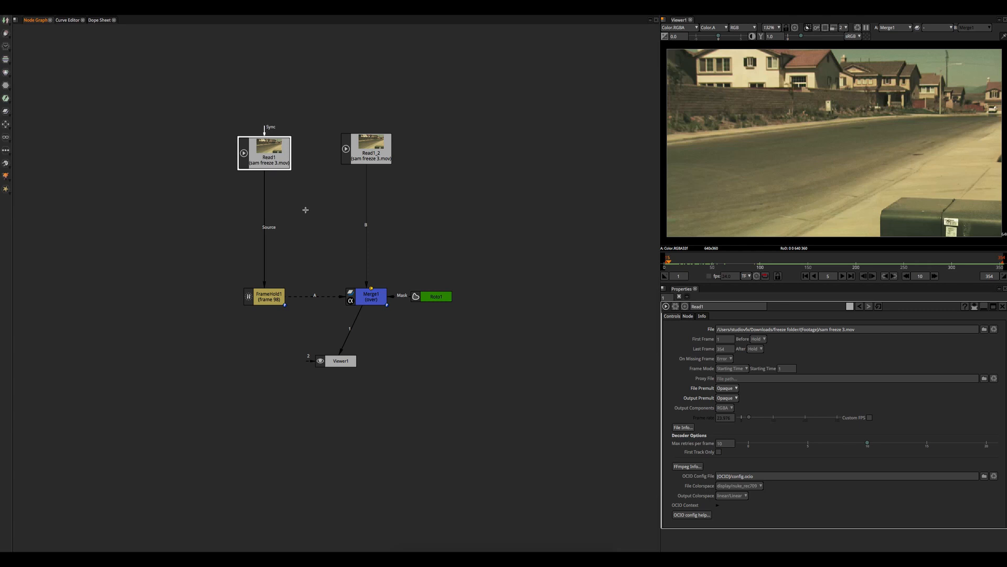
click(724, 348)
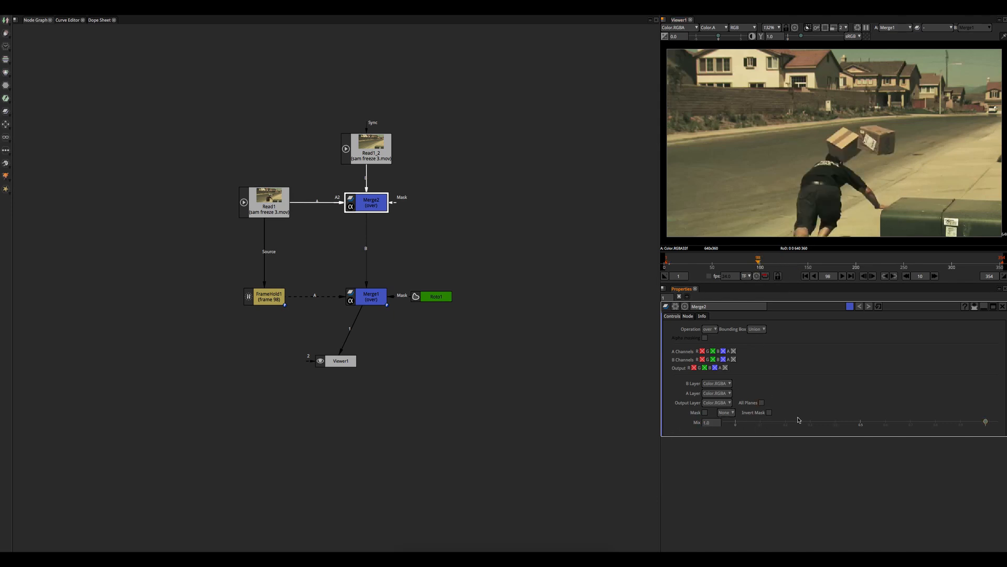
Keyframe Merge2's Mix from 0 up to 1 over a few frames around frame 92–97
right_click(705, 422)
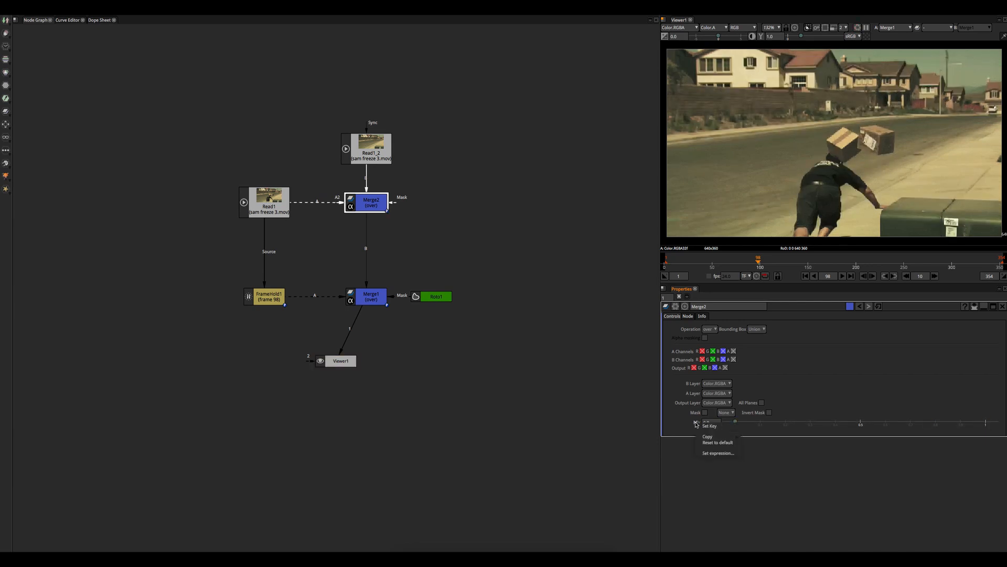
click(709, 427)
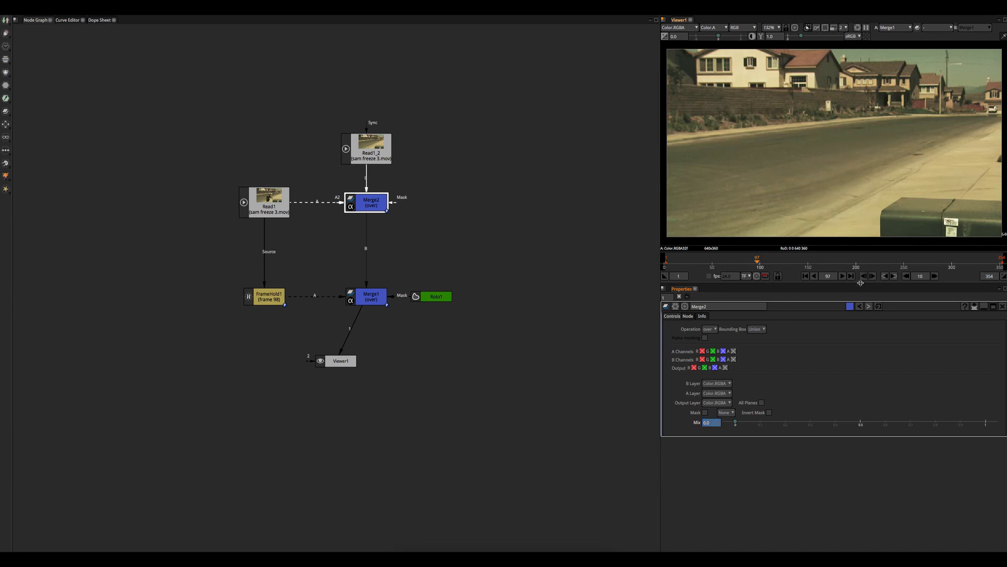
drag(735, 421, 965, 422)
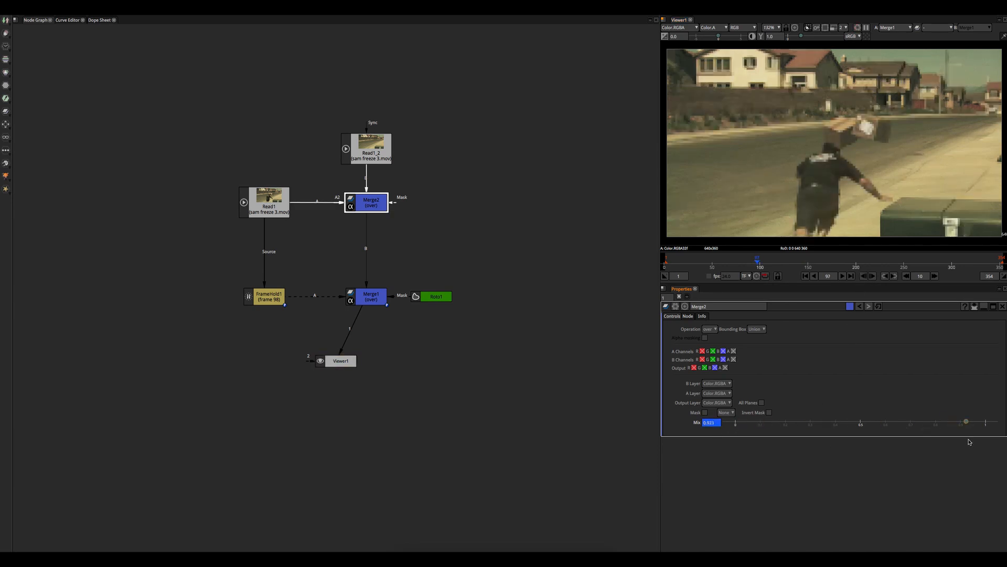
drag(966, 421, 986, 422)
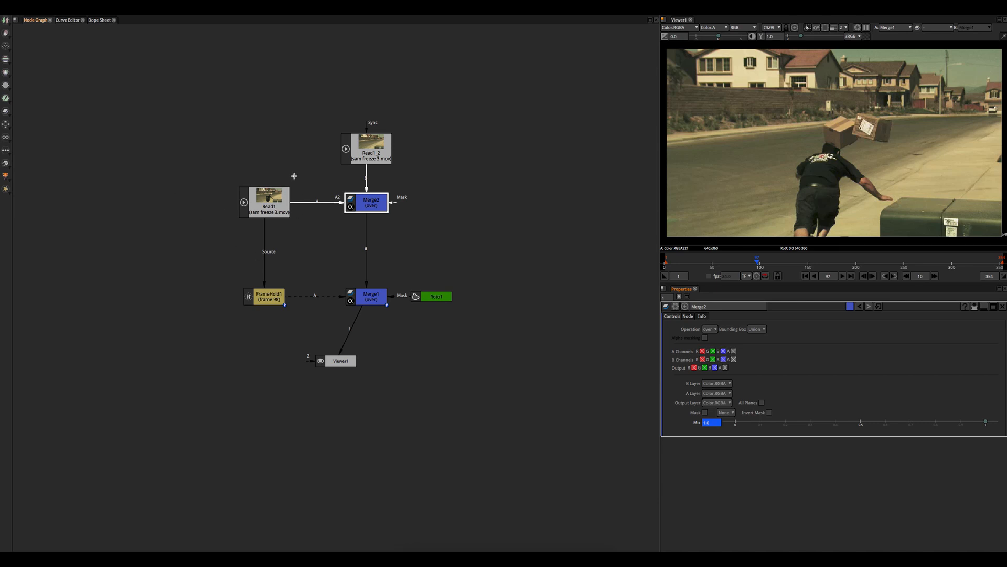
mouse_move(245, 187)
text(0)
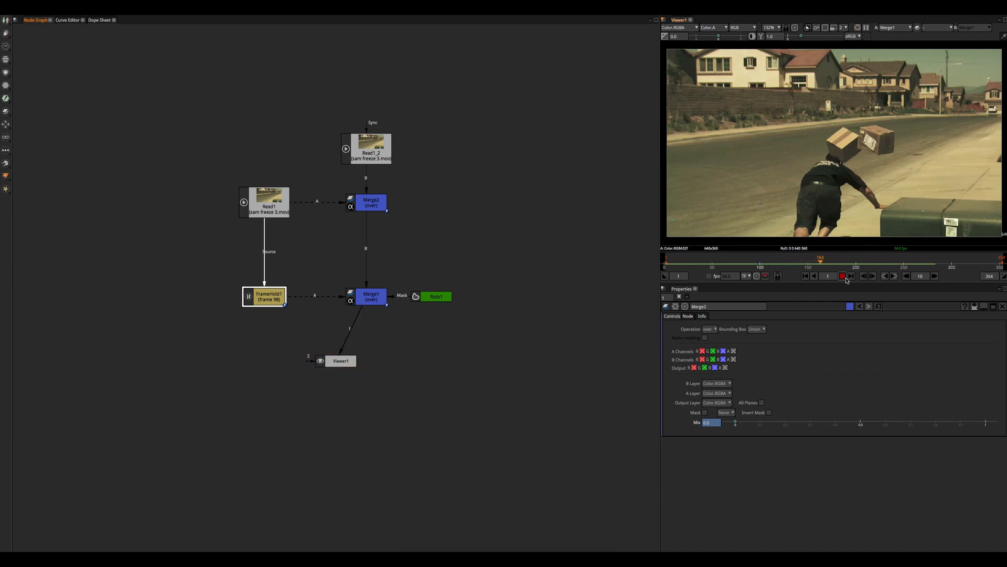
click(873, 275)
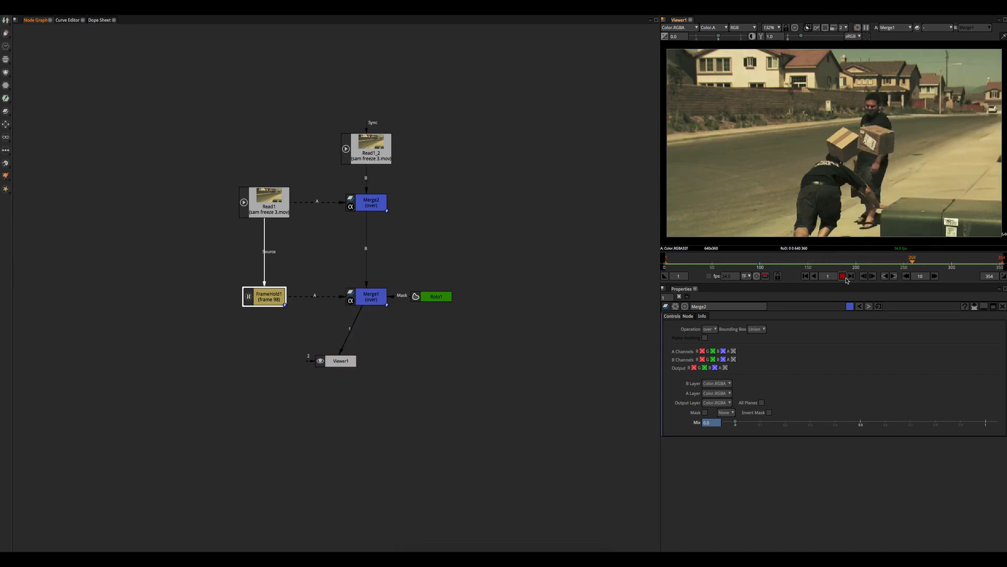
click(957, 271)
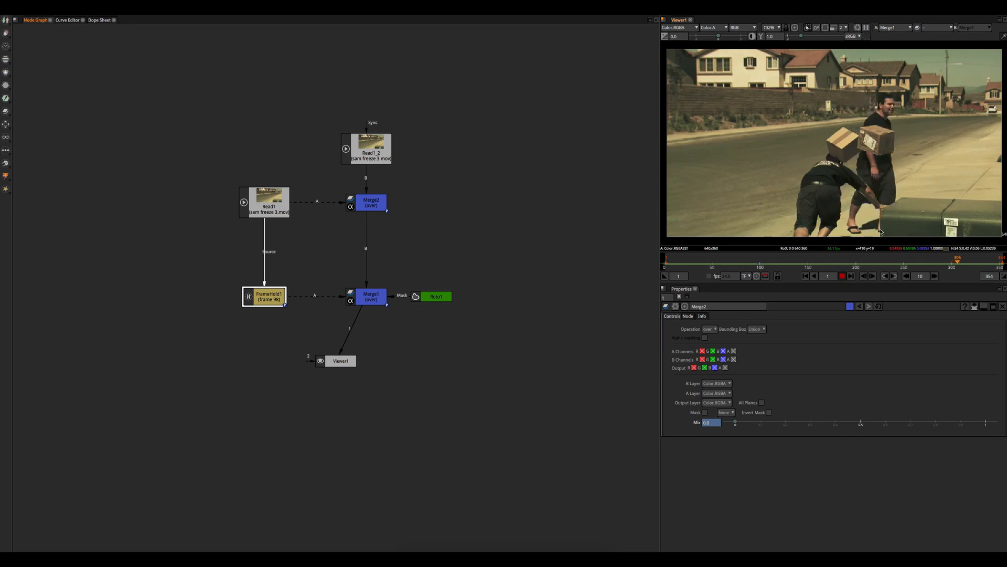
click(809, 260)
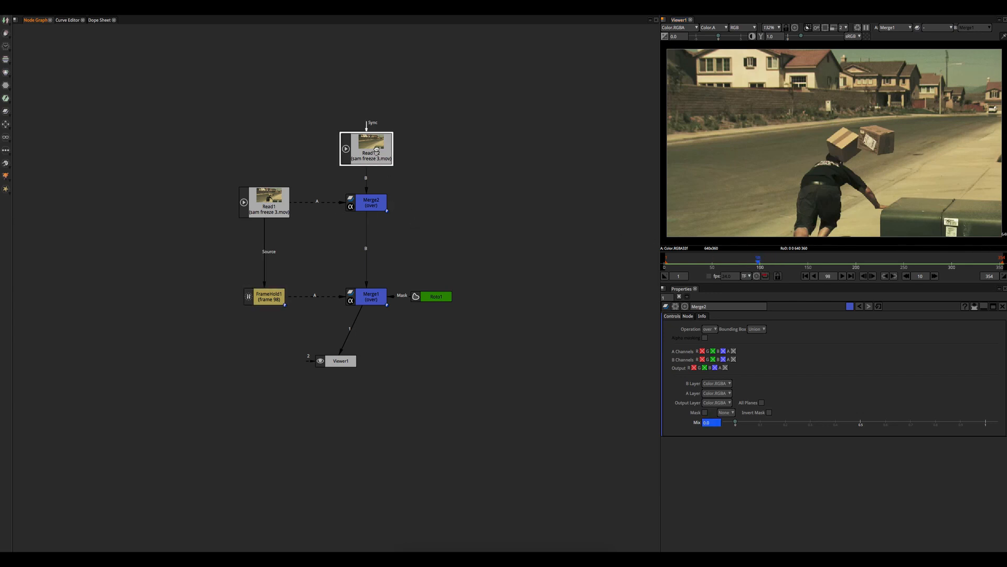
click(376, 152)
text(time)
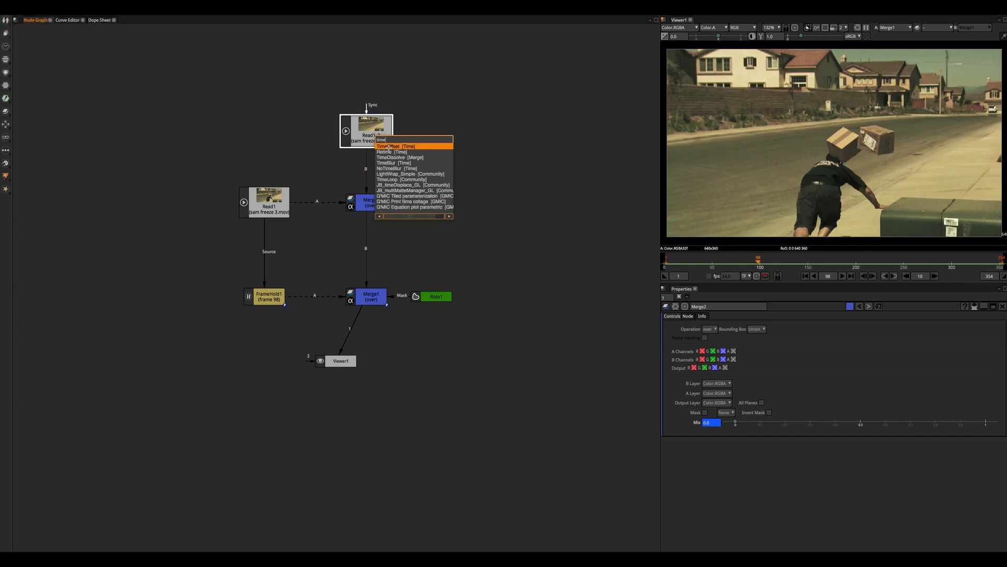
Add a TimeOffset of about -126 frames to Read1_2 and play back to check timing
click(395, 145)
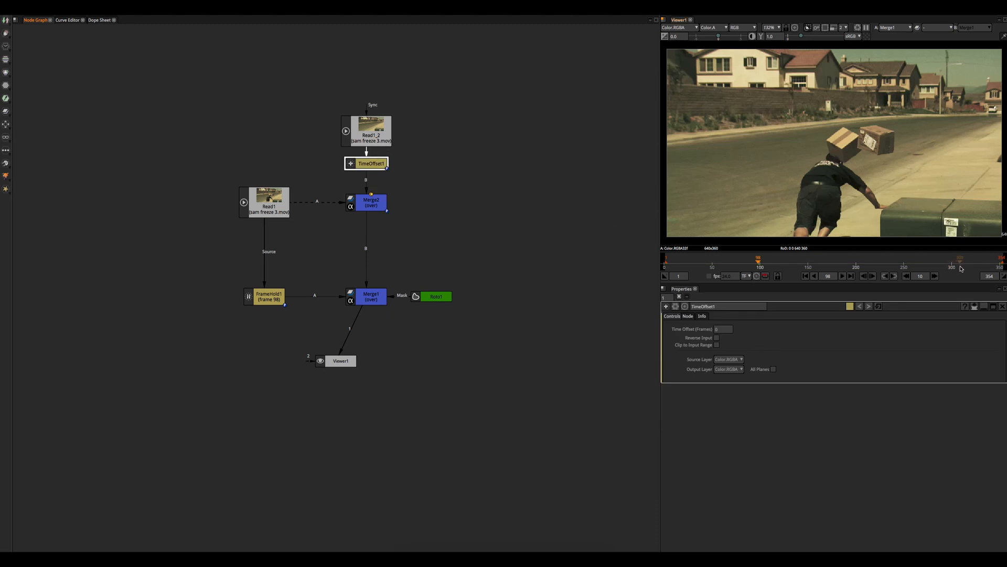
click(723, 329)
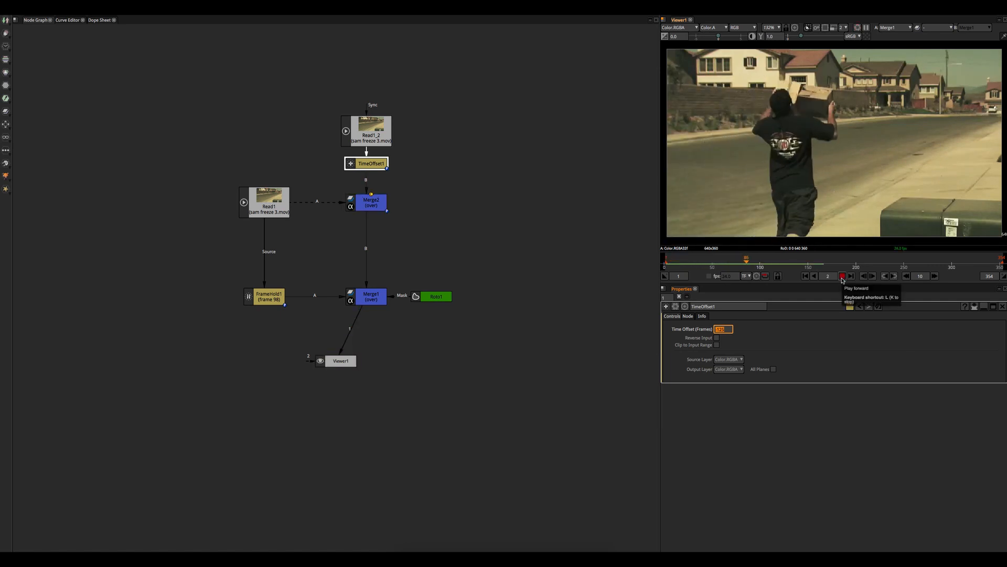
click(841, 276)
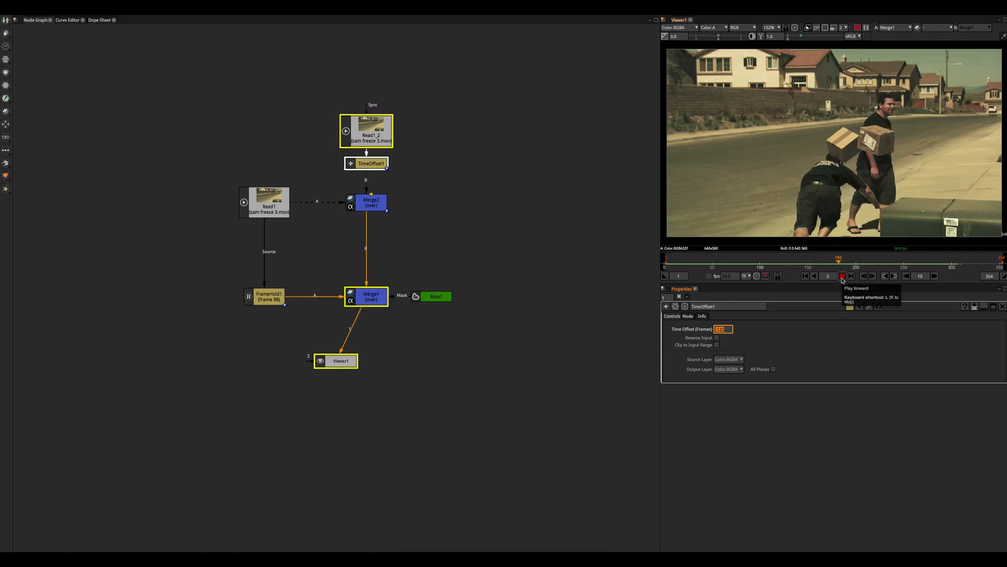
click(842, 276)
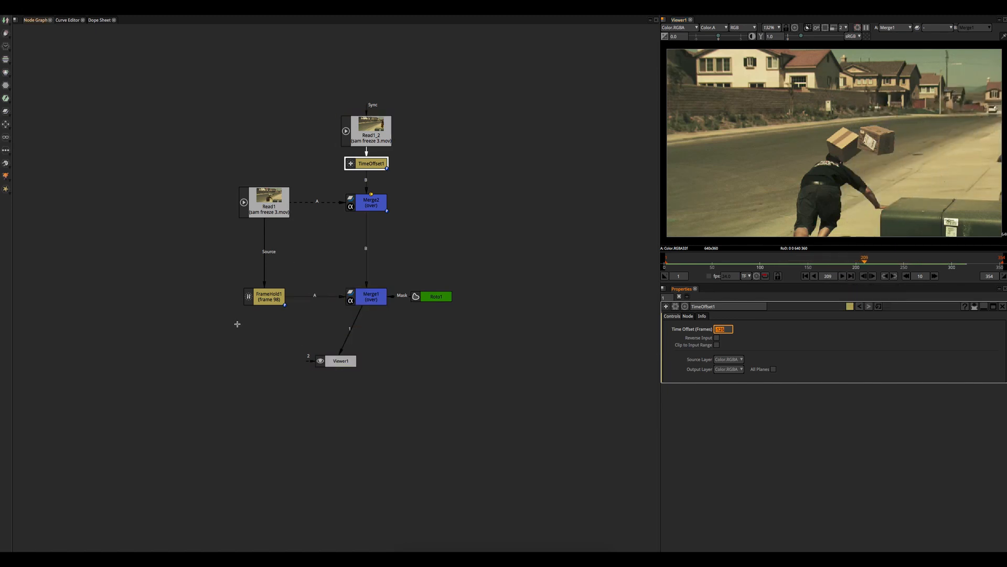
mouse_move(276, 274)
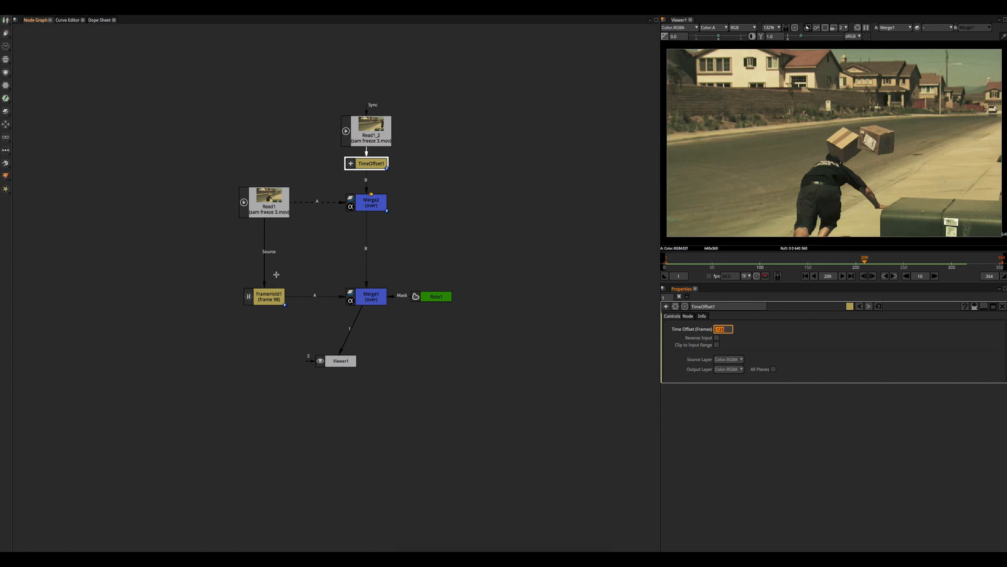
mouse_move(436, 242)
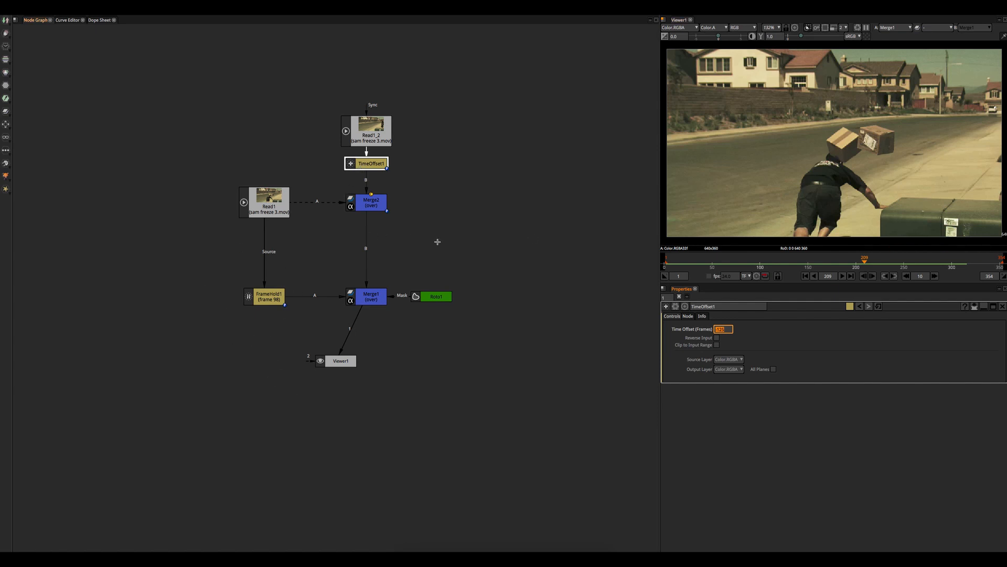
mouse_move(619, 258)
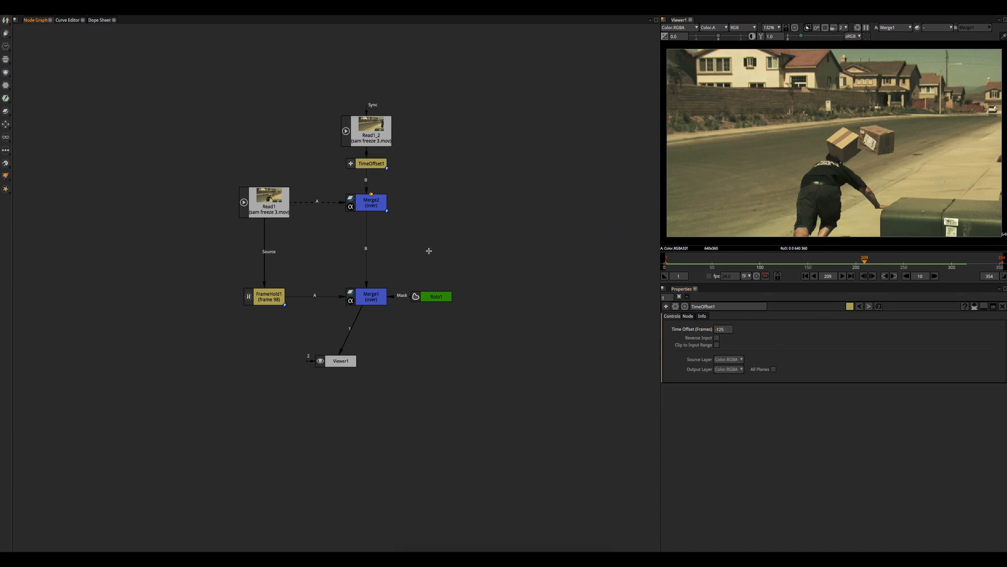
mouse_move(791, 272)
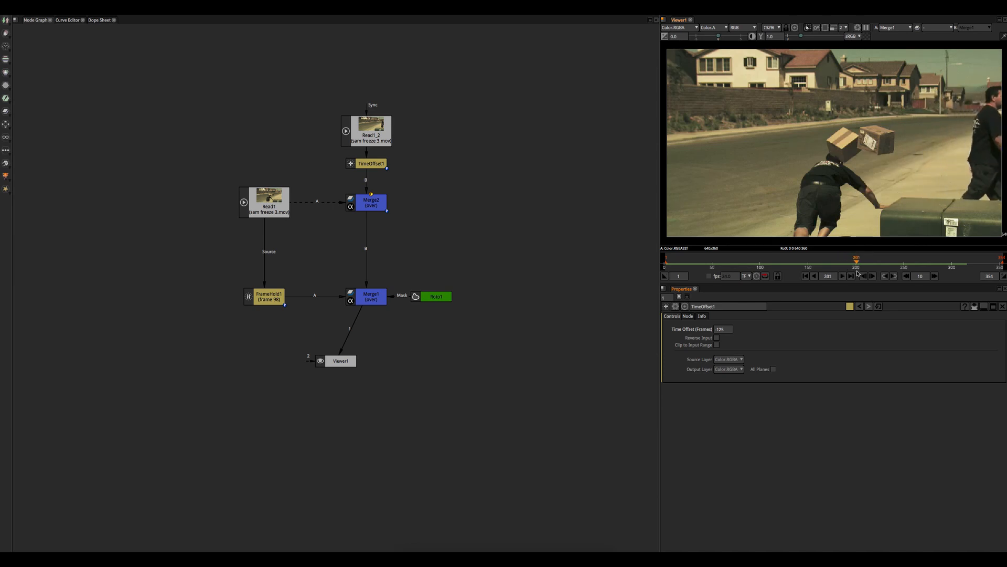
click(843, 276)
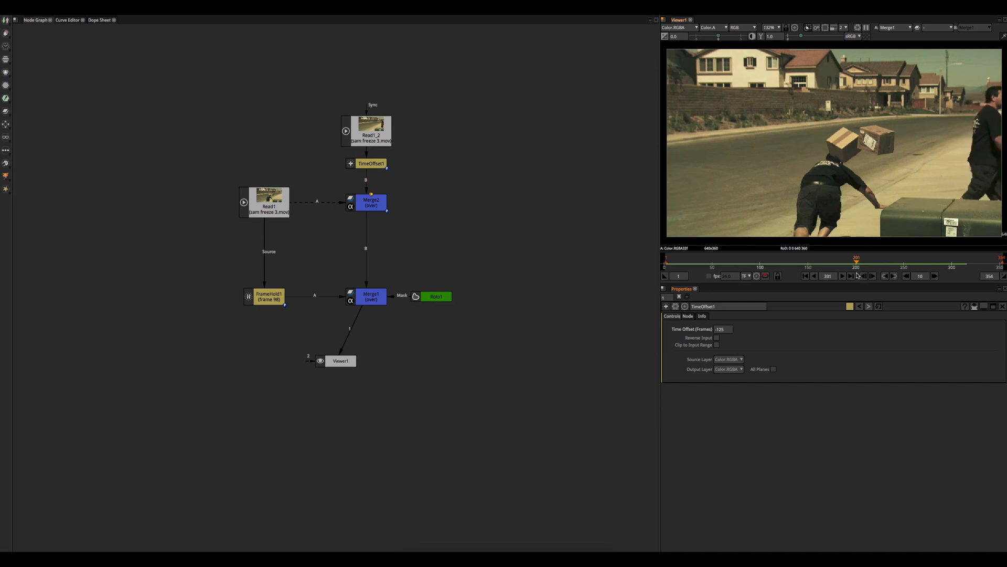
click(813, 276)
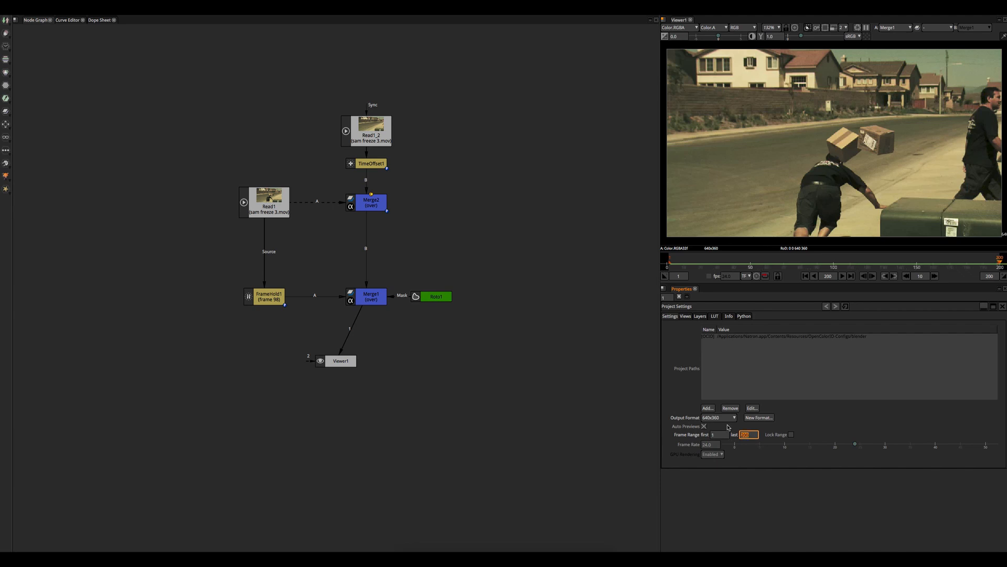
Lock the project frame range at 1–200 and return to the node graph
click(792, 434)
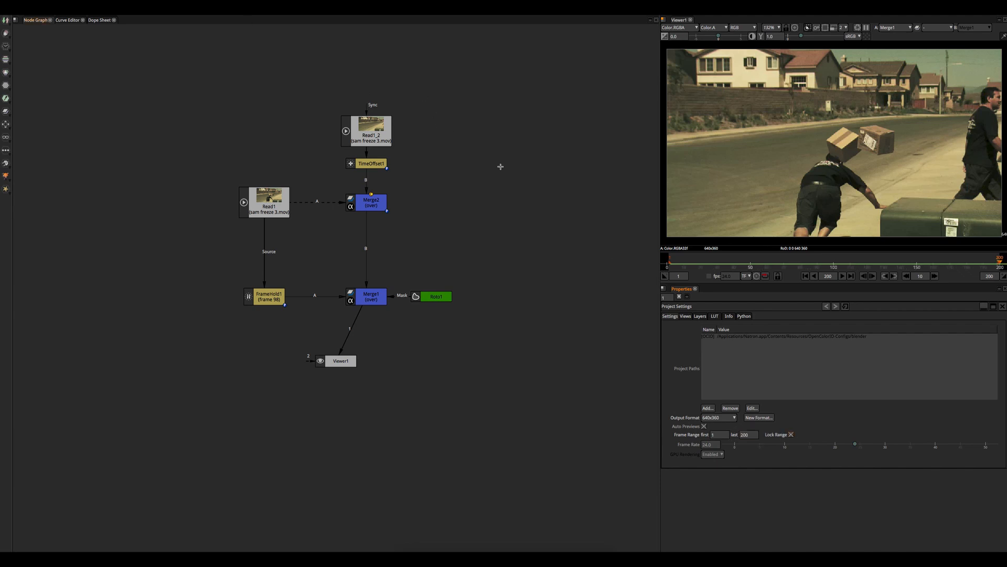
click(371, 296)
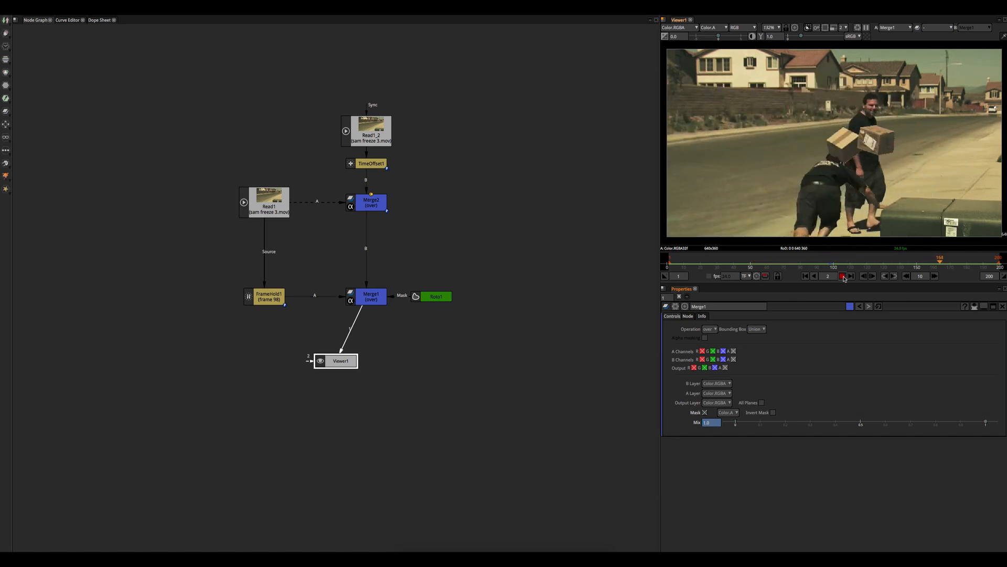
click(819, 261)
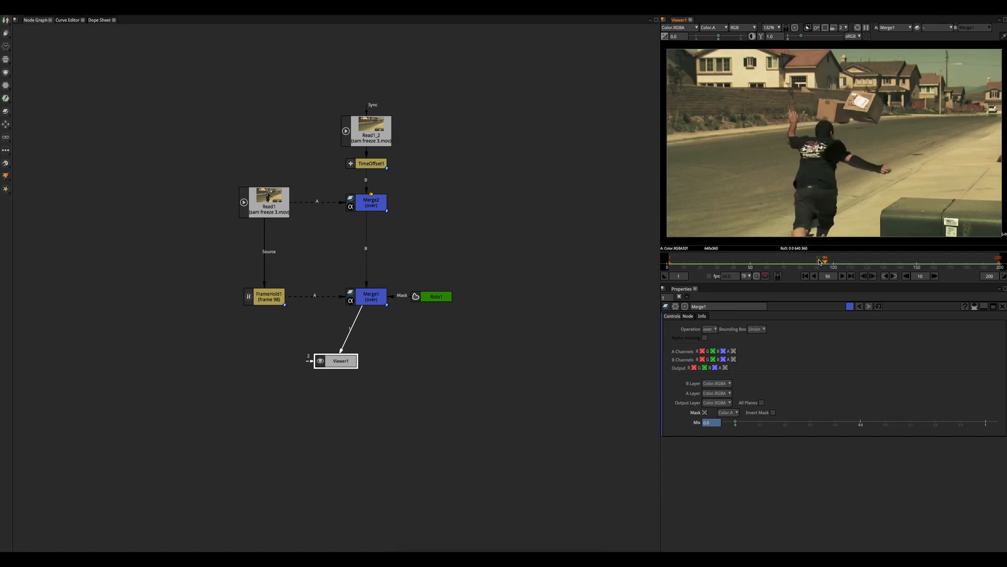
click(828, 258)
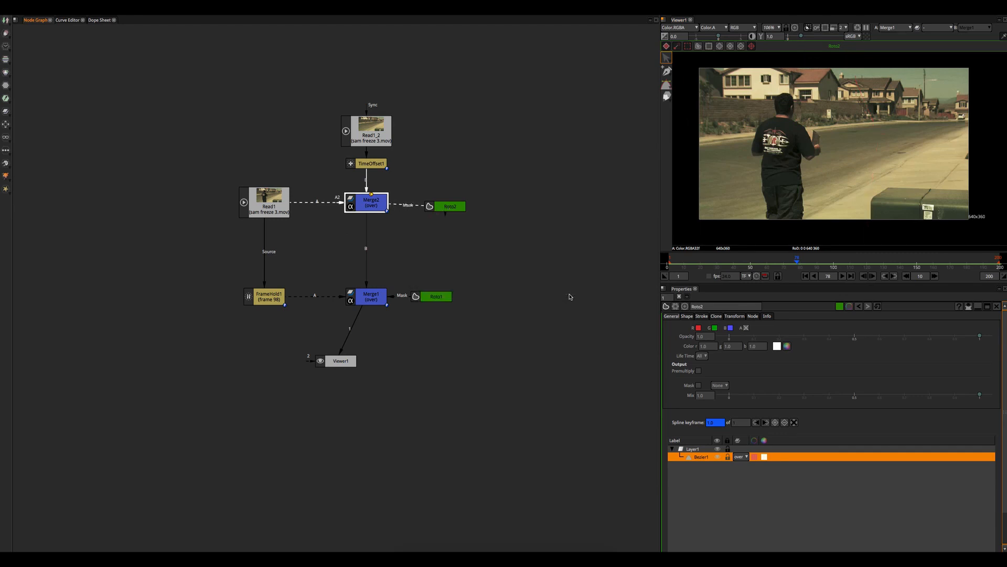
Connect Roto2 as Merge2's mask, scrub to check it, and view the Merge1 result
click(451, 206)
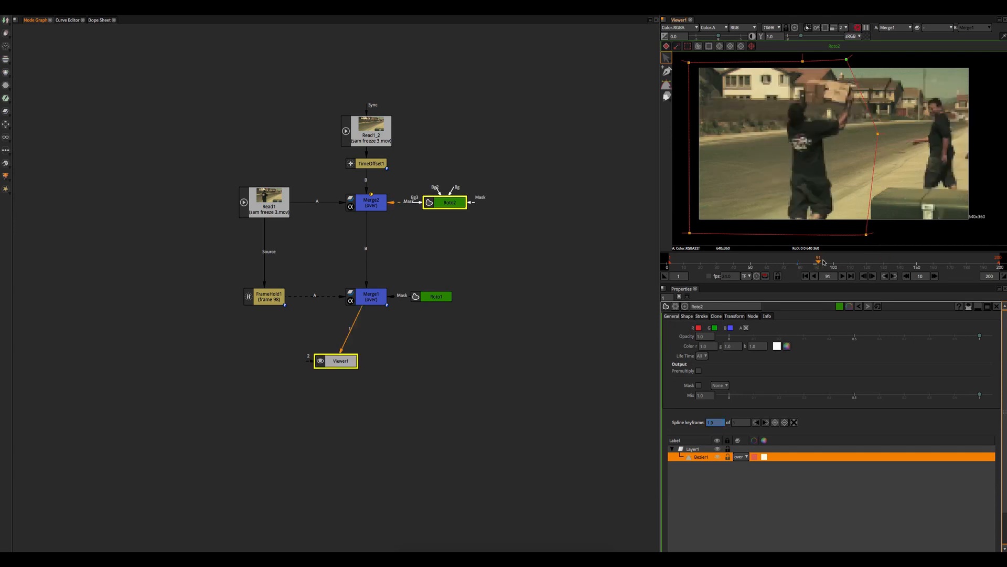
drag(822, 261, 944, 261)
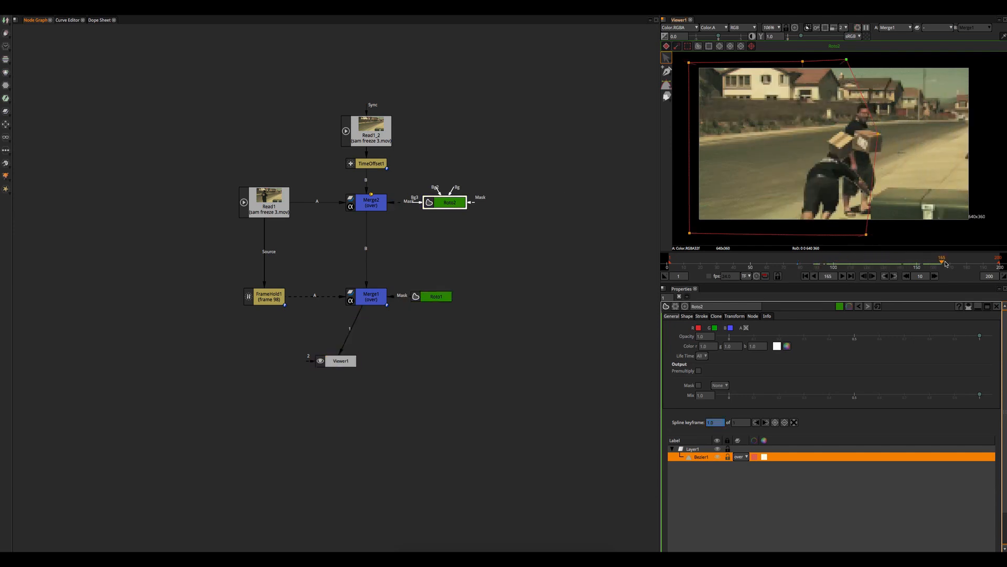
drag(944, 262, 917, 262)
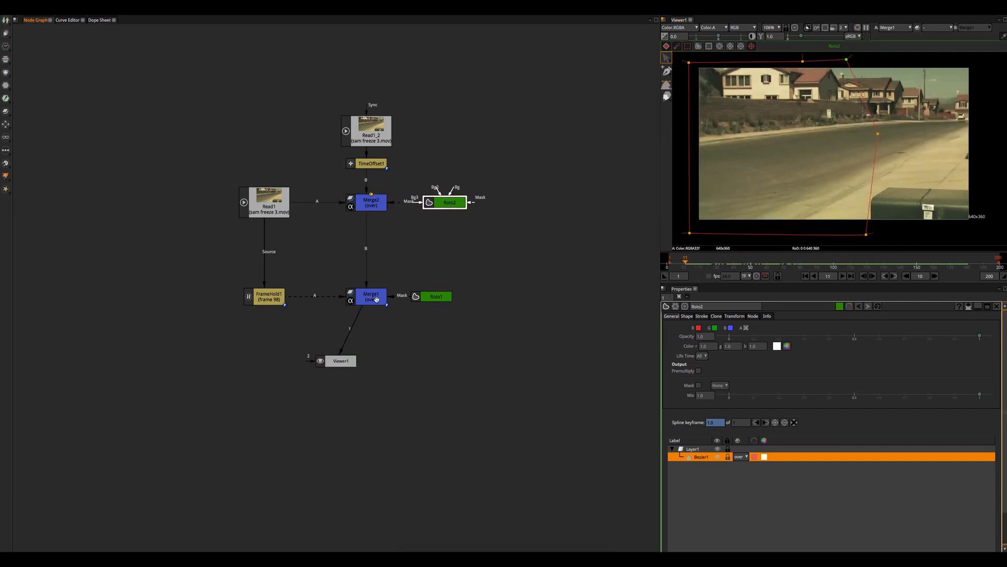
click(365, 296)
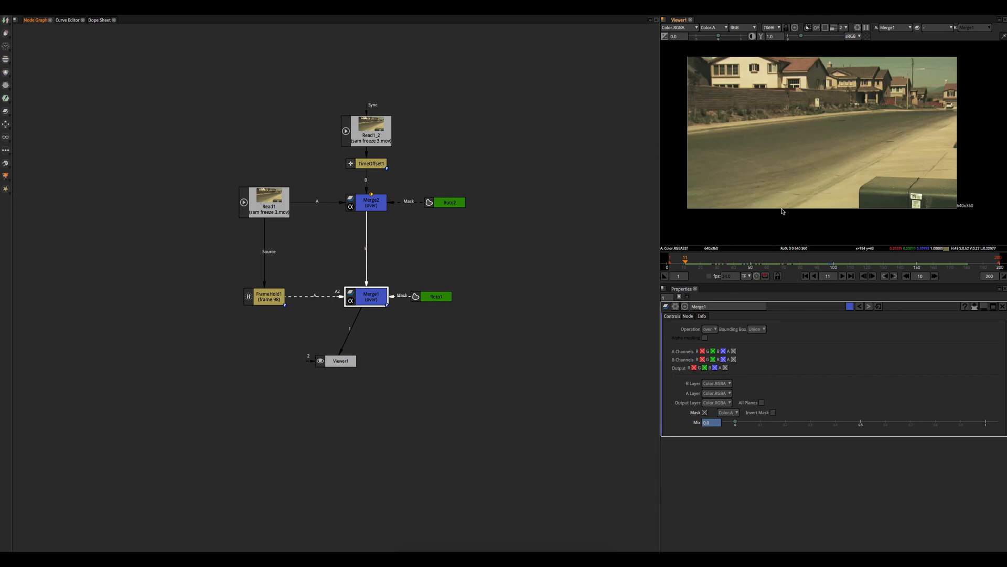